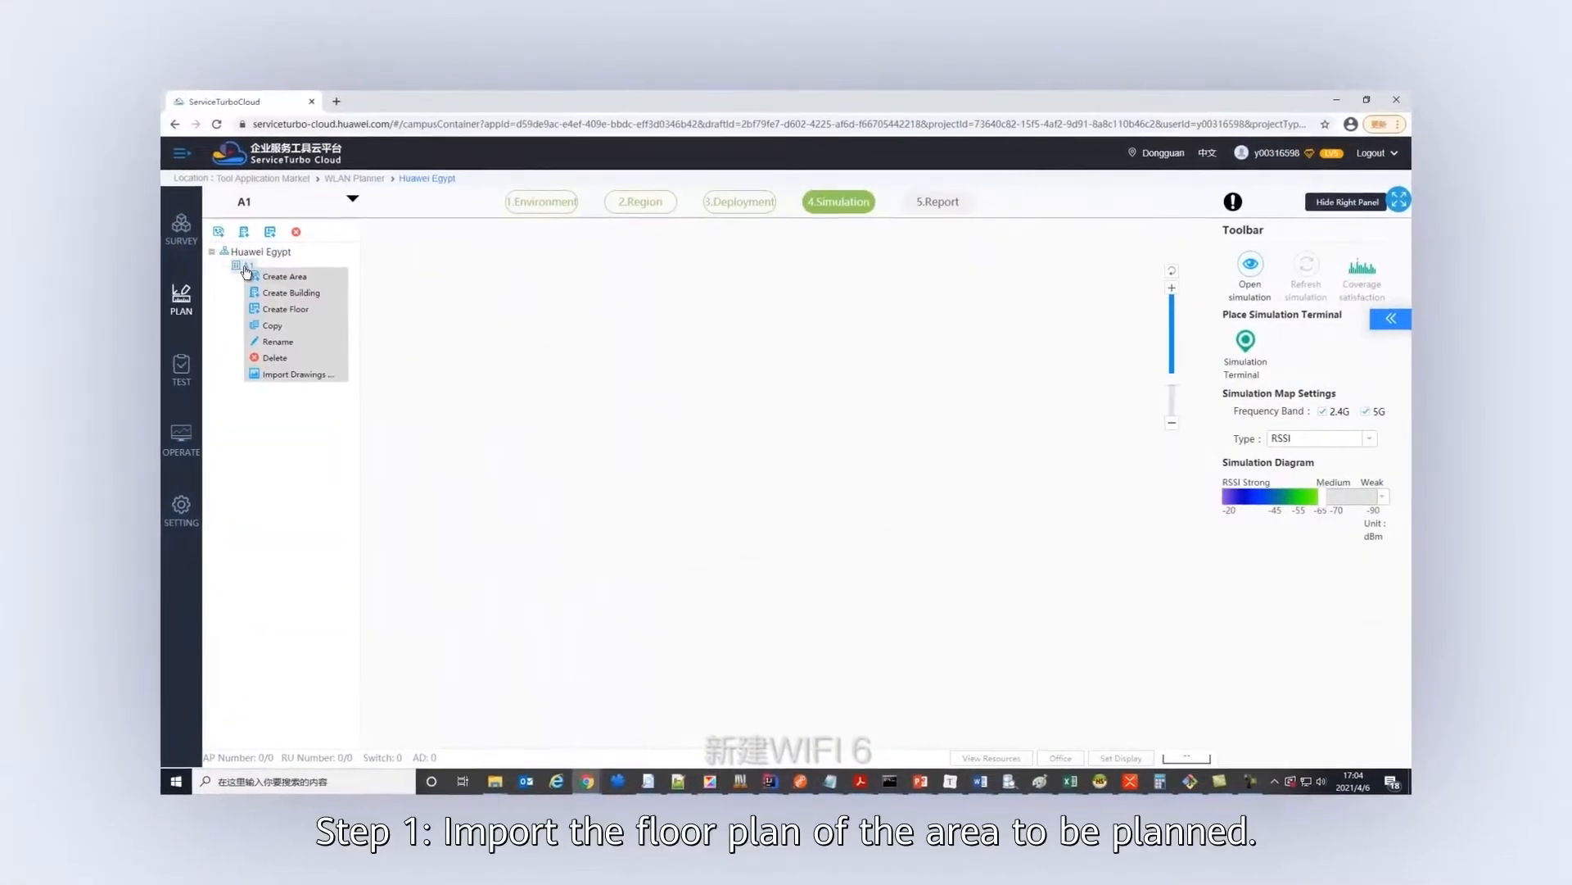
Step: Add floor 1 under A1 with the Office/Other scene and import its CAD drawing
{"action": "left_click", "coordinate": [286, 309]}
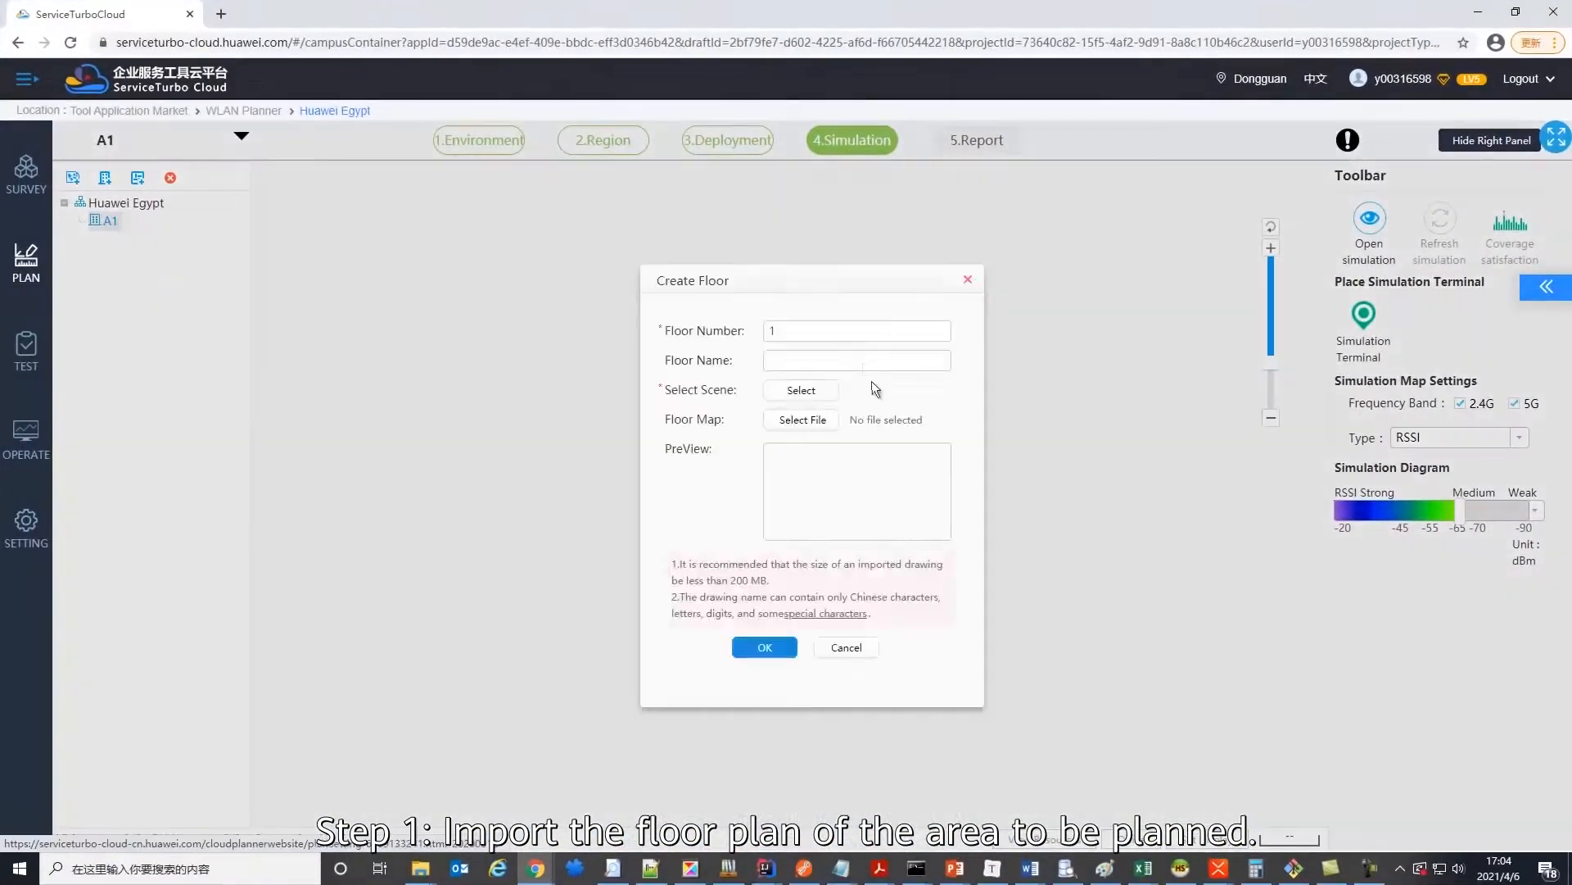
{"action": "left_click", "coordinate": [801, 390]}
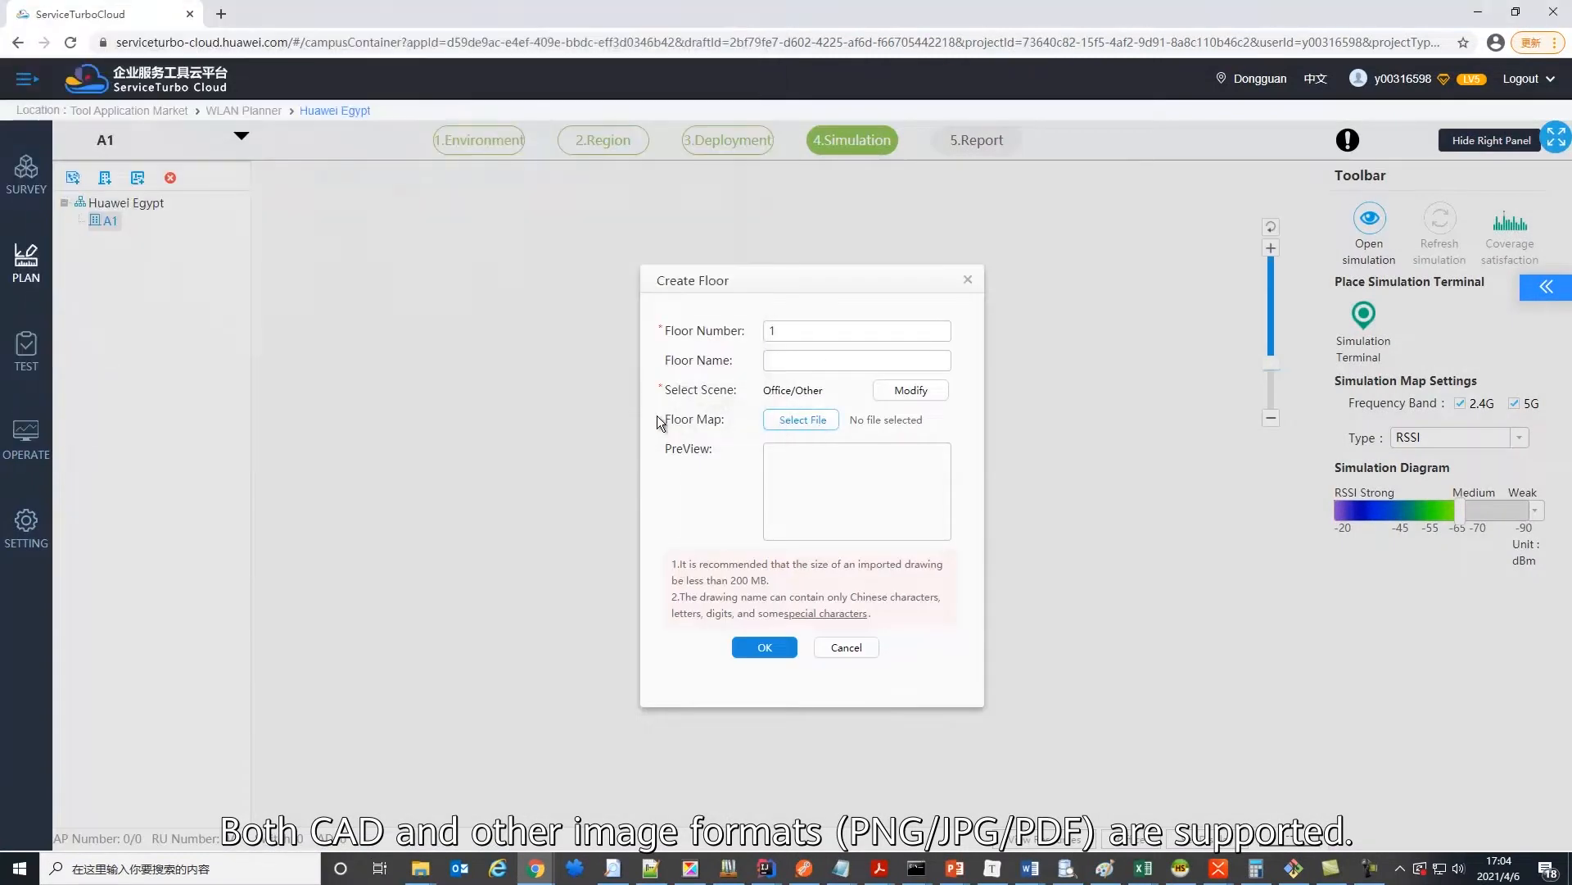
{"action": "left_click", "coordinate": [800, 419]}
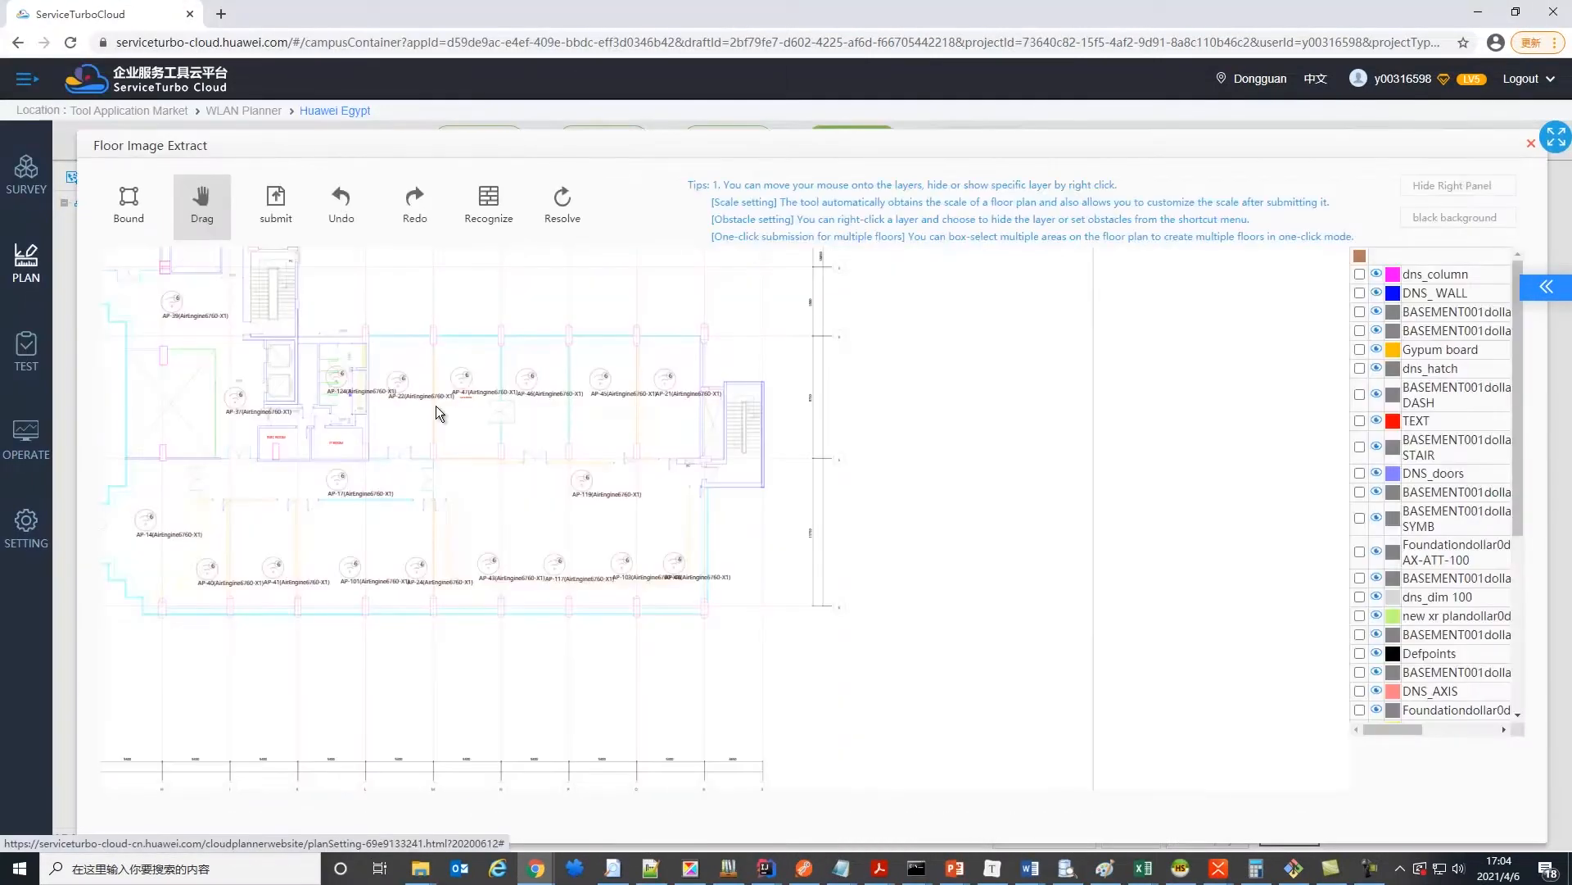
Step: Submit the extracted 1Layer SV_1Floor drawing, dismiss the tips and request automatic region identification
{"action": "left_click_drag", "start_coordinate": [437, 412], "coordinate": [747, 492]}
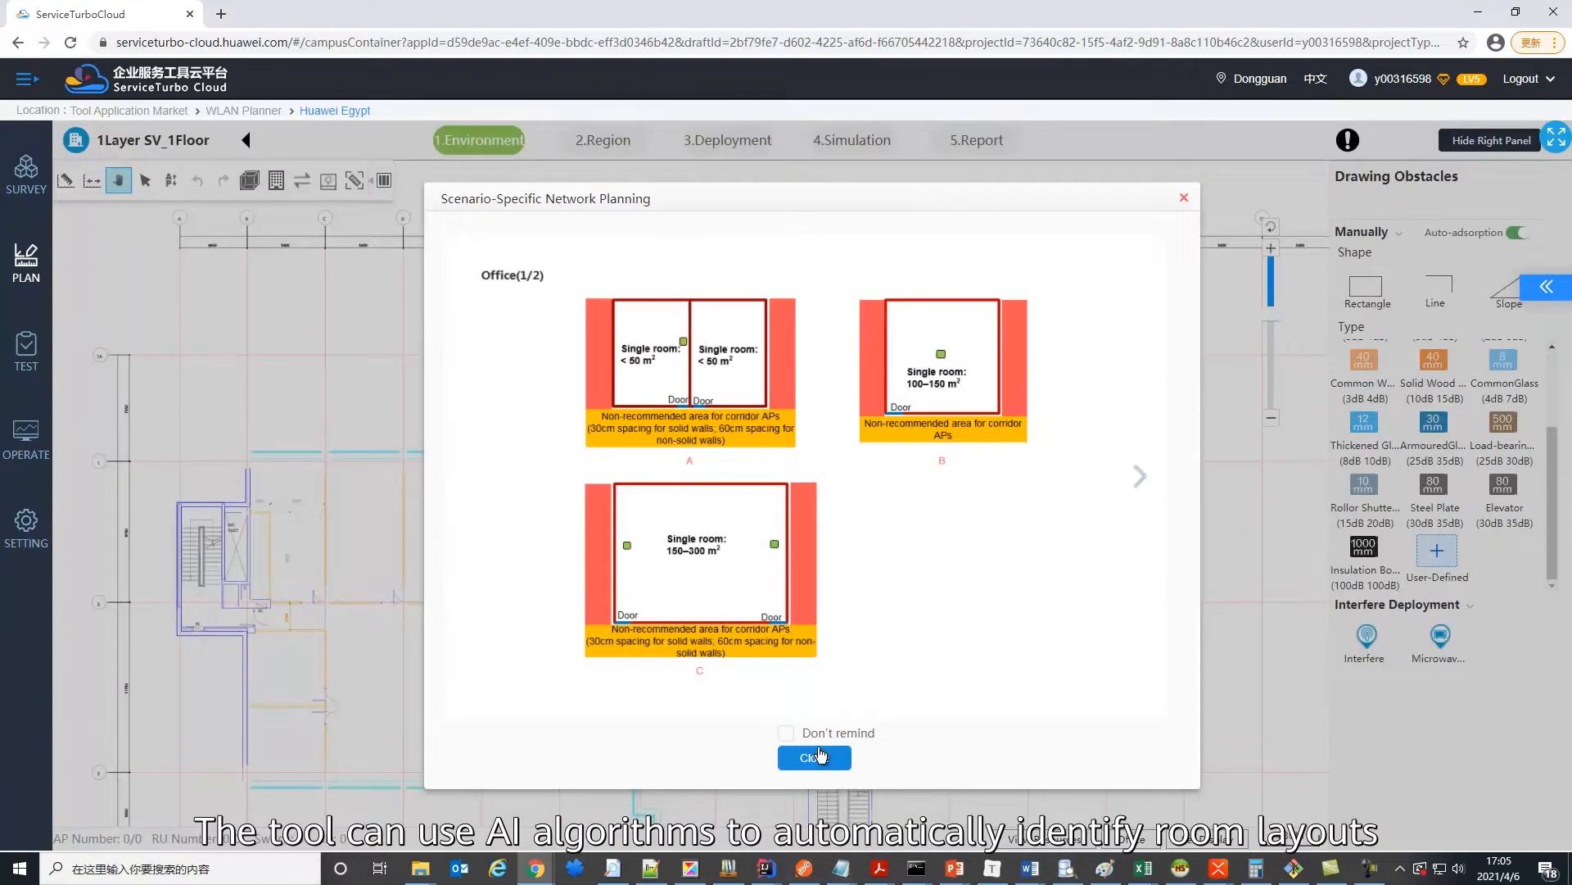
{"action": "left_click", "coordinate": [814, 757]}
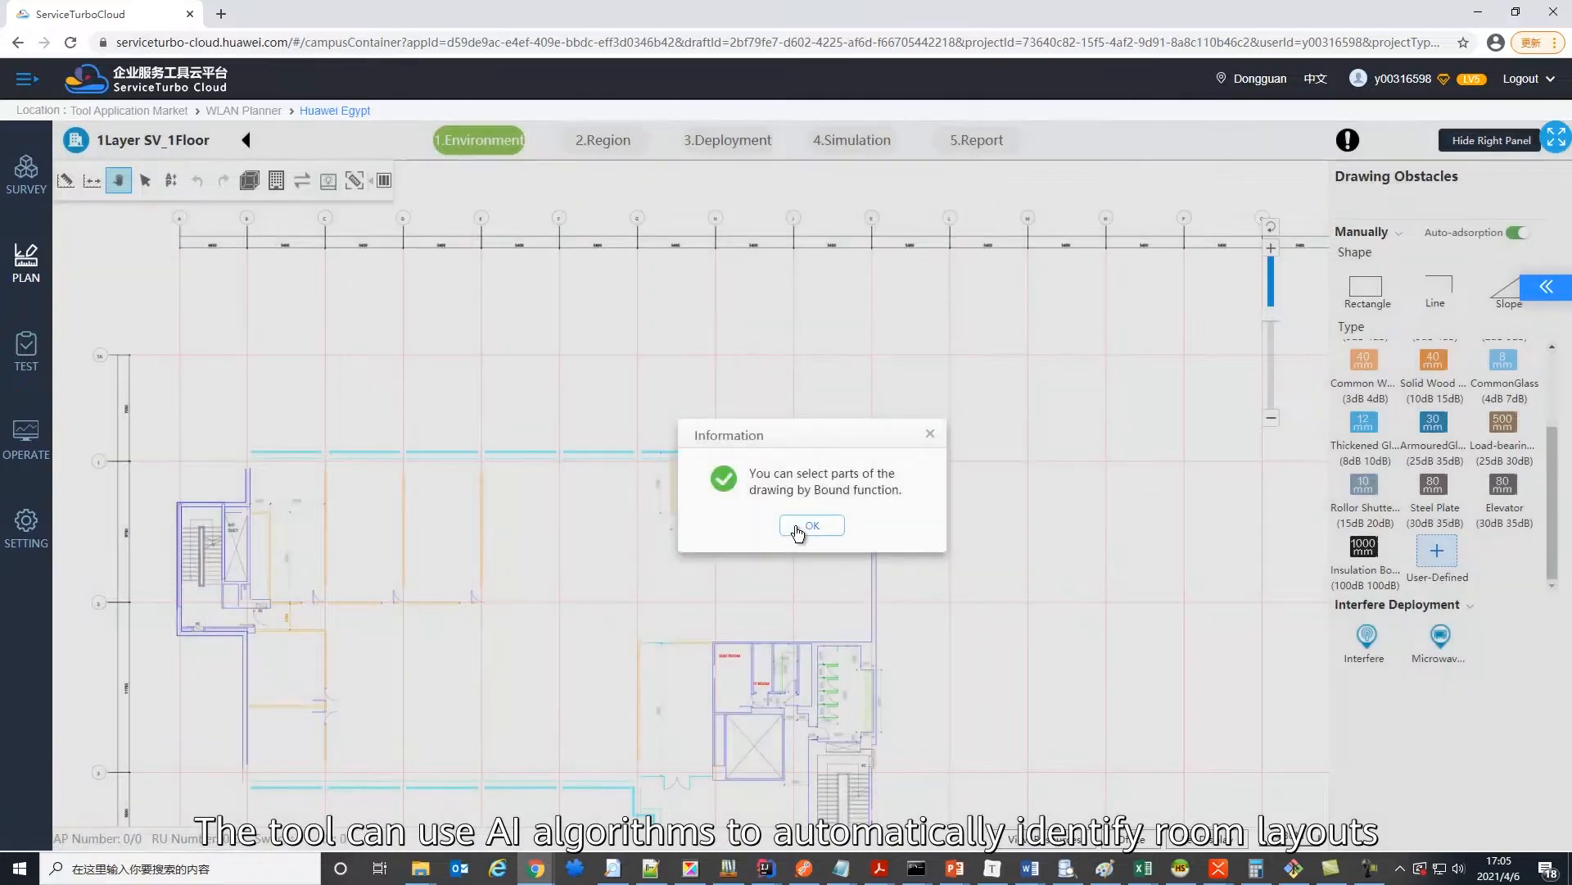
{"action": "left_click", "coordinate": [812, 525]}
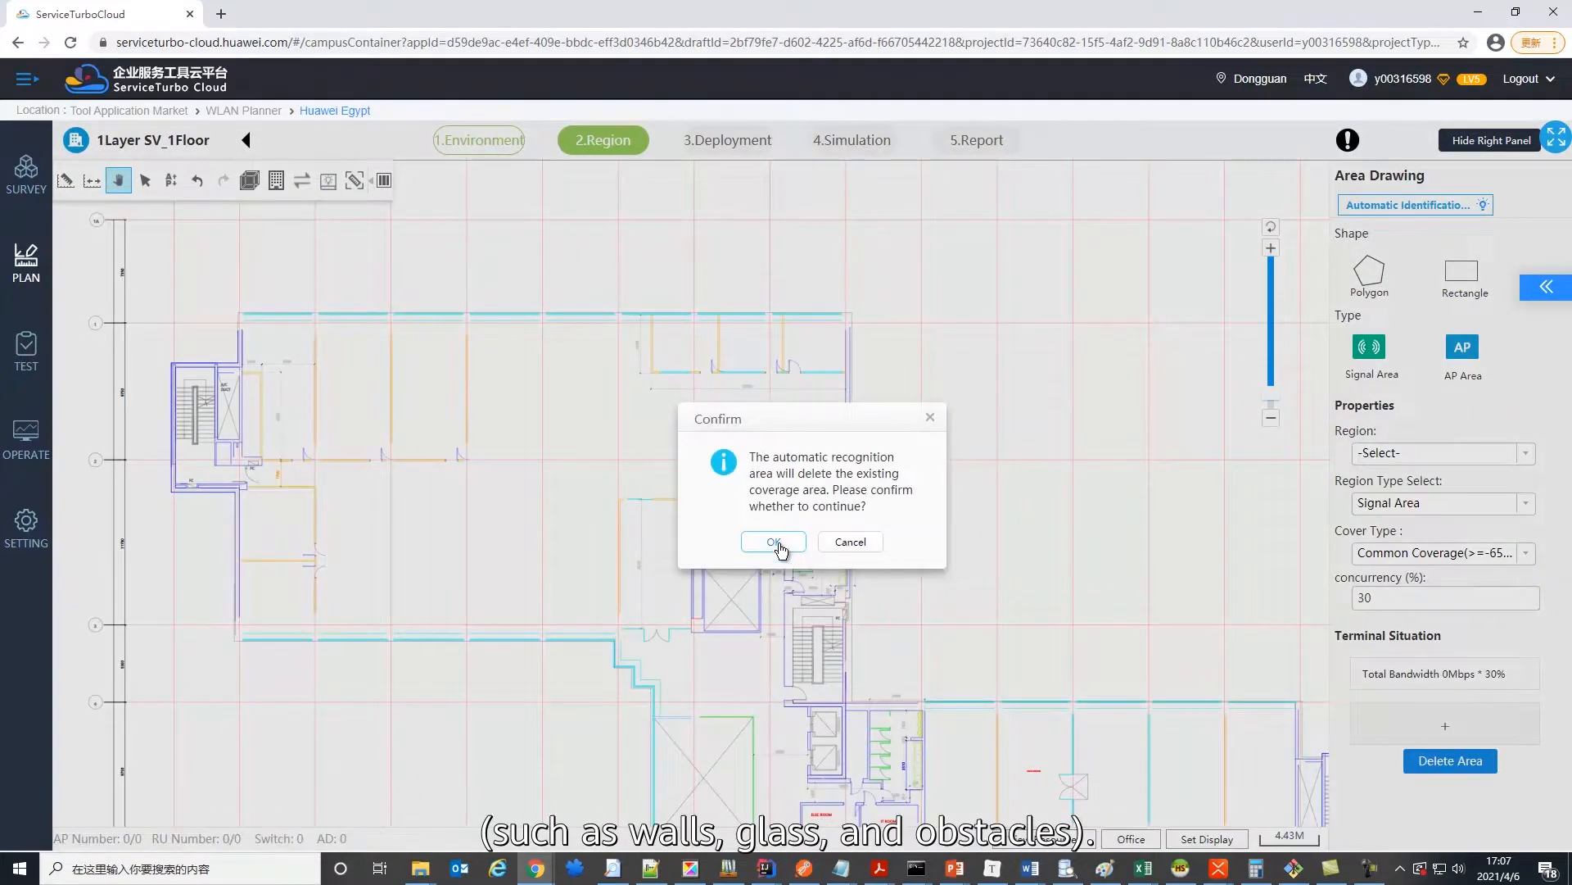
Step: Accept the recognised coverage areas and start automatic deployment for the current floor
{"action": "left_click", "coordinate": [774, 542]}
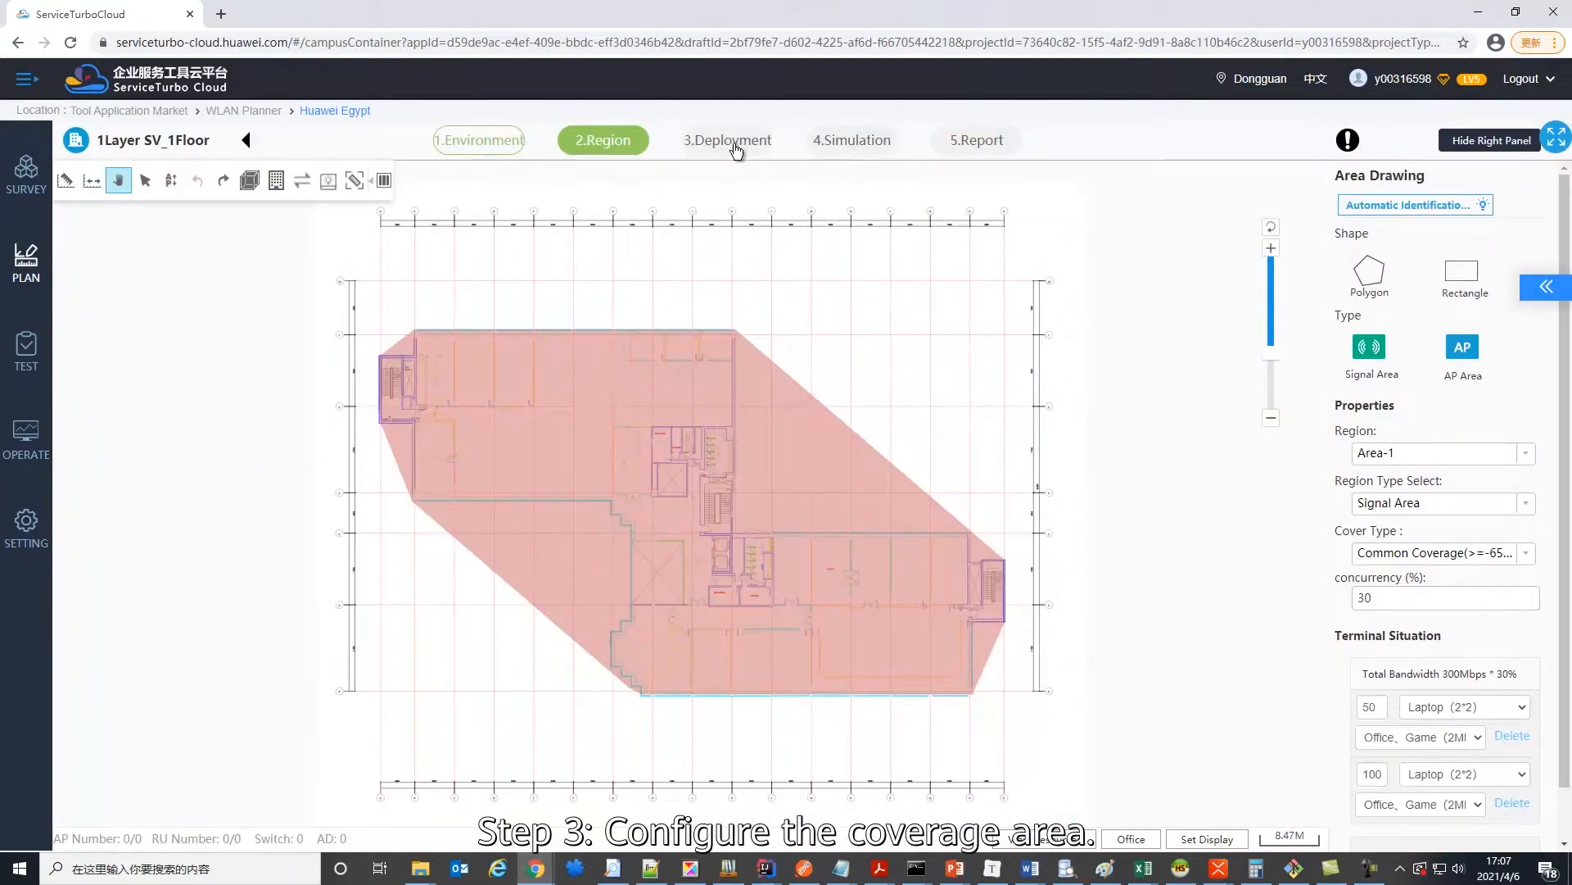
{"action": "left_click", "coordinate": [728, 140]}
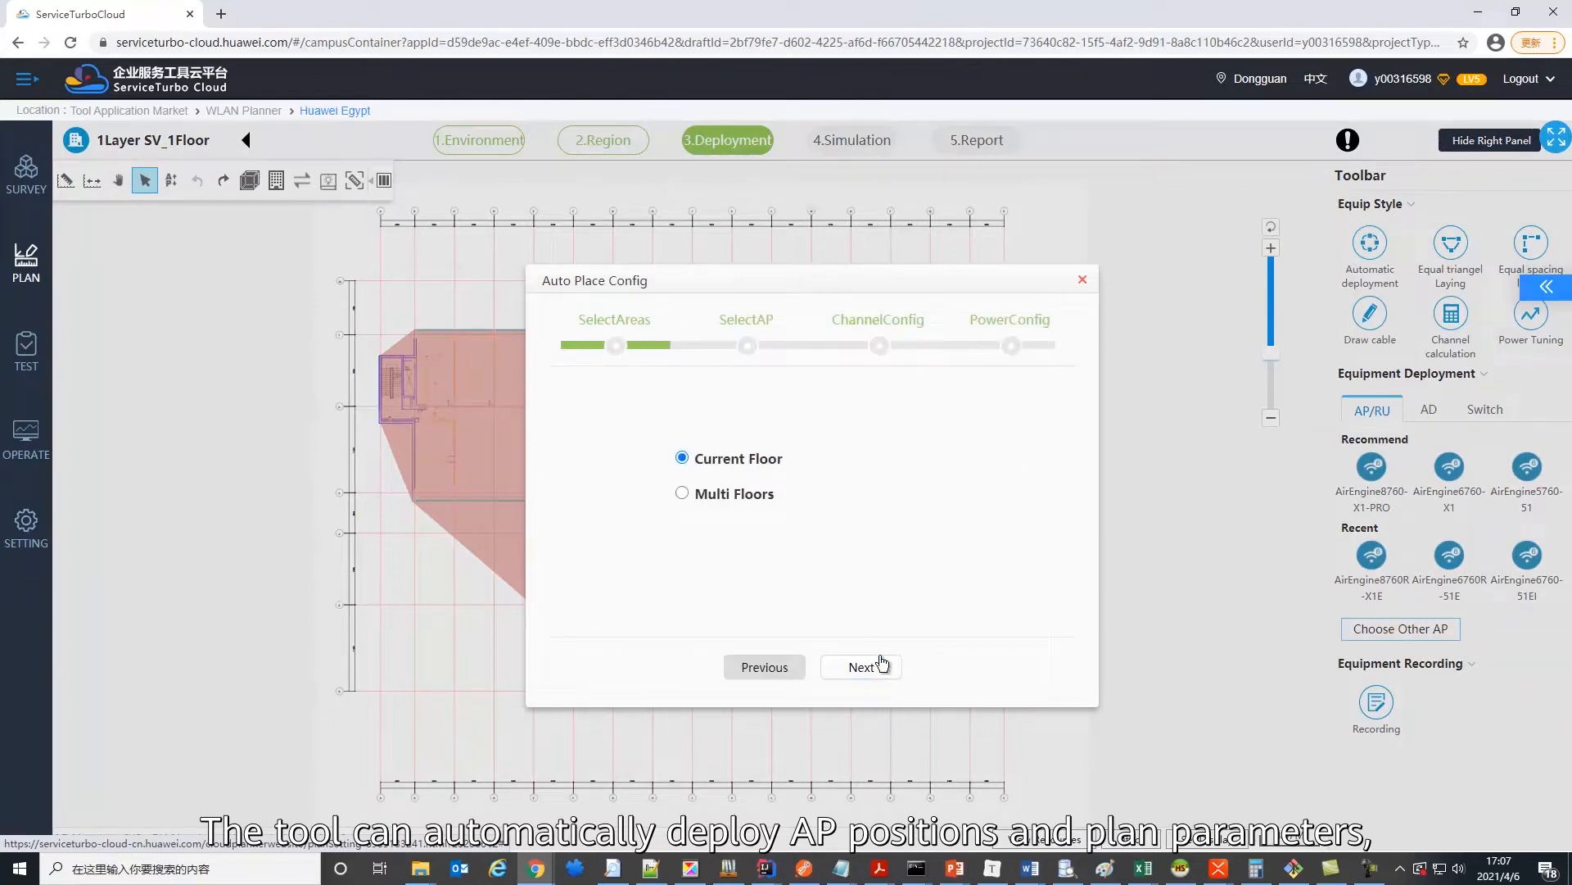
Step: Auto-place nine APs on the current floor, keeping default channels and Follow EIRP power
{"action": "left_click", "coordinate": [861, 667]}
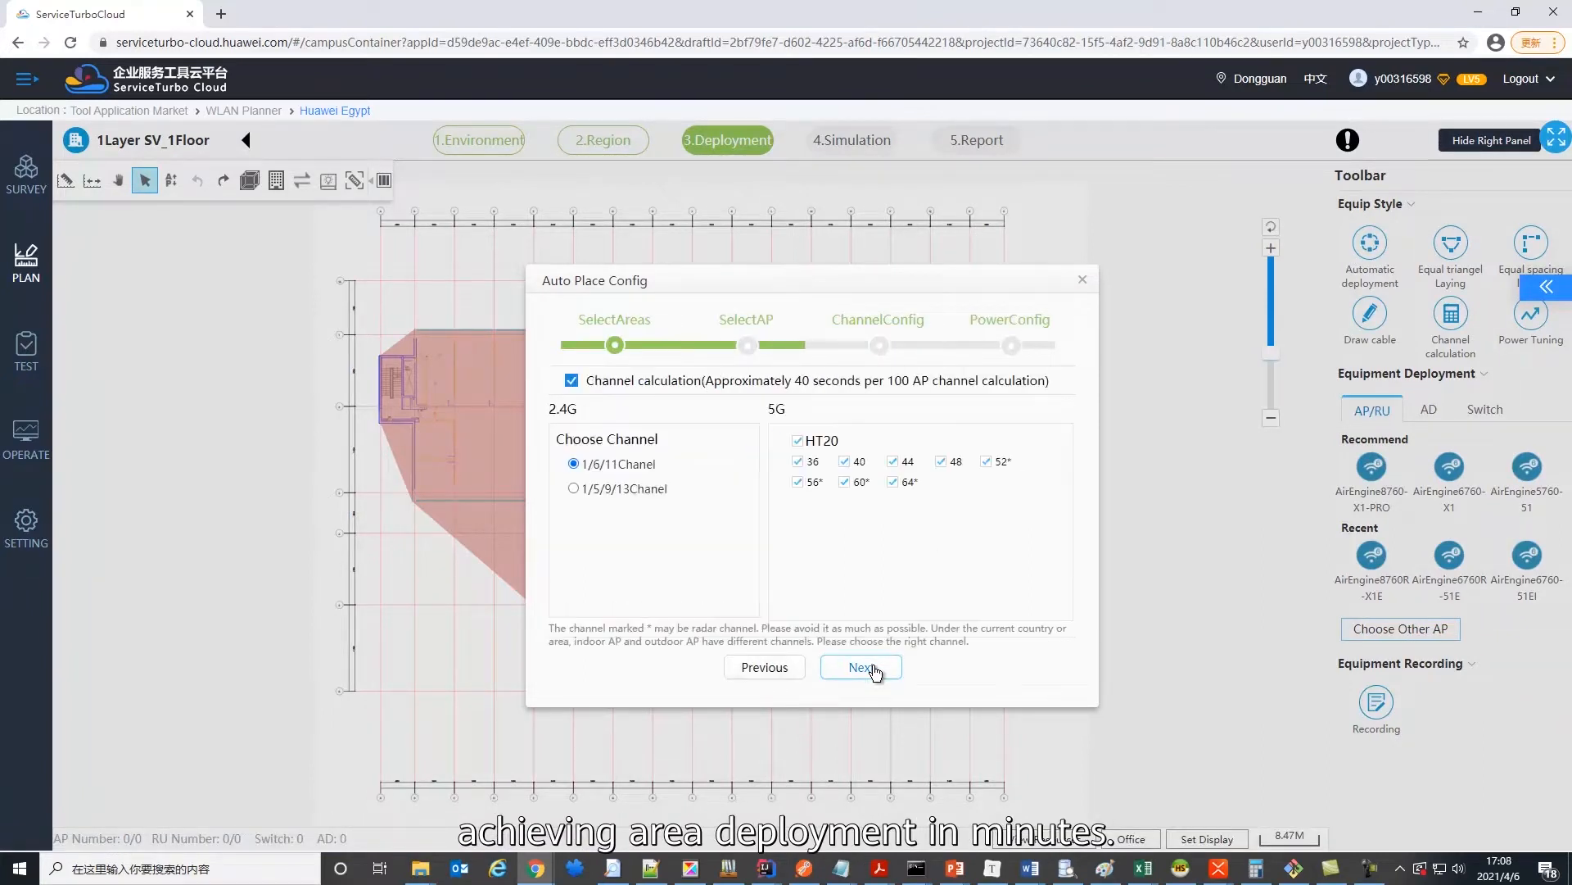
{"action": "left_click", "coordinate": [860, 667]}
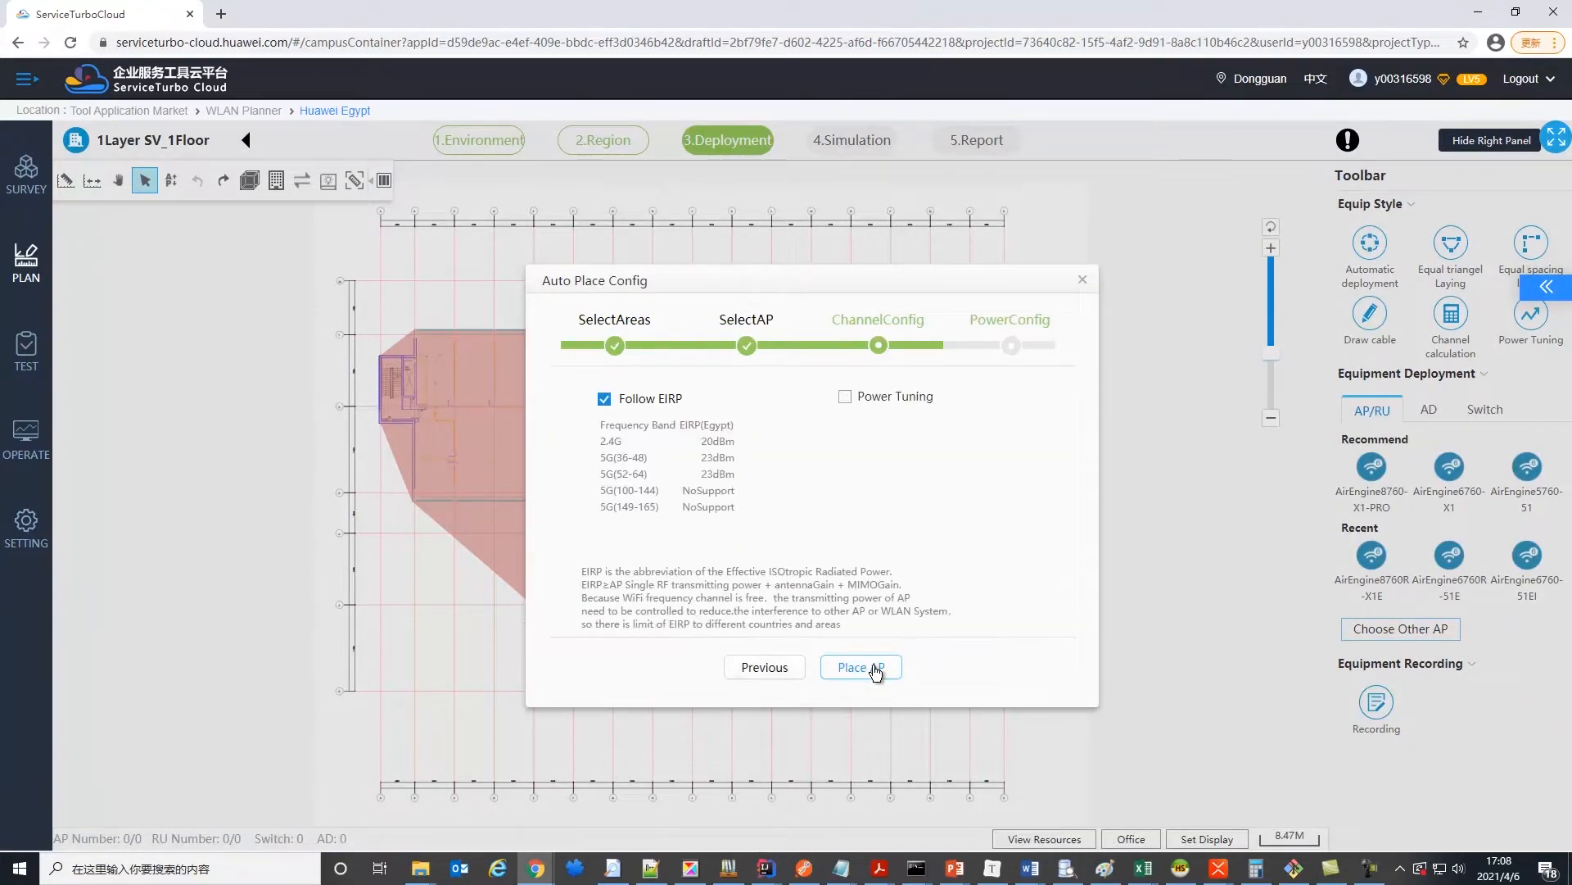
{"action": "left_click", "coordinate": [861, 667]}
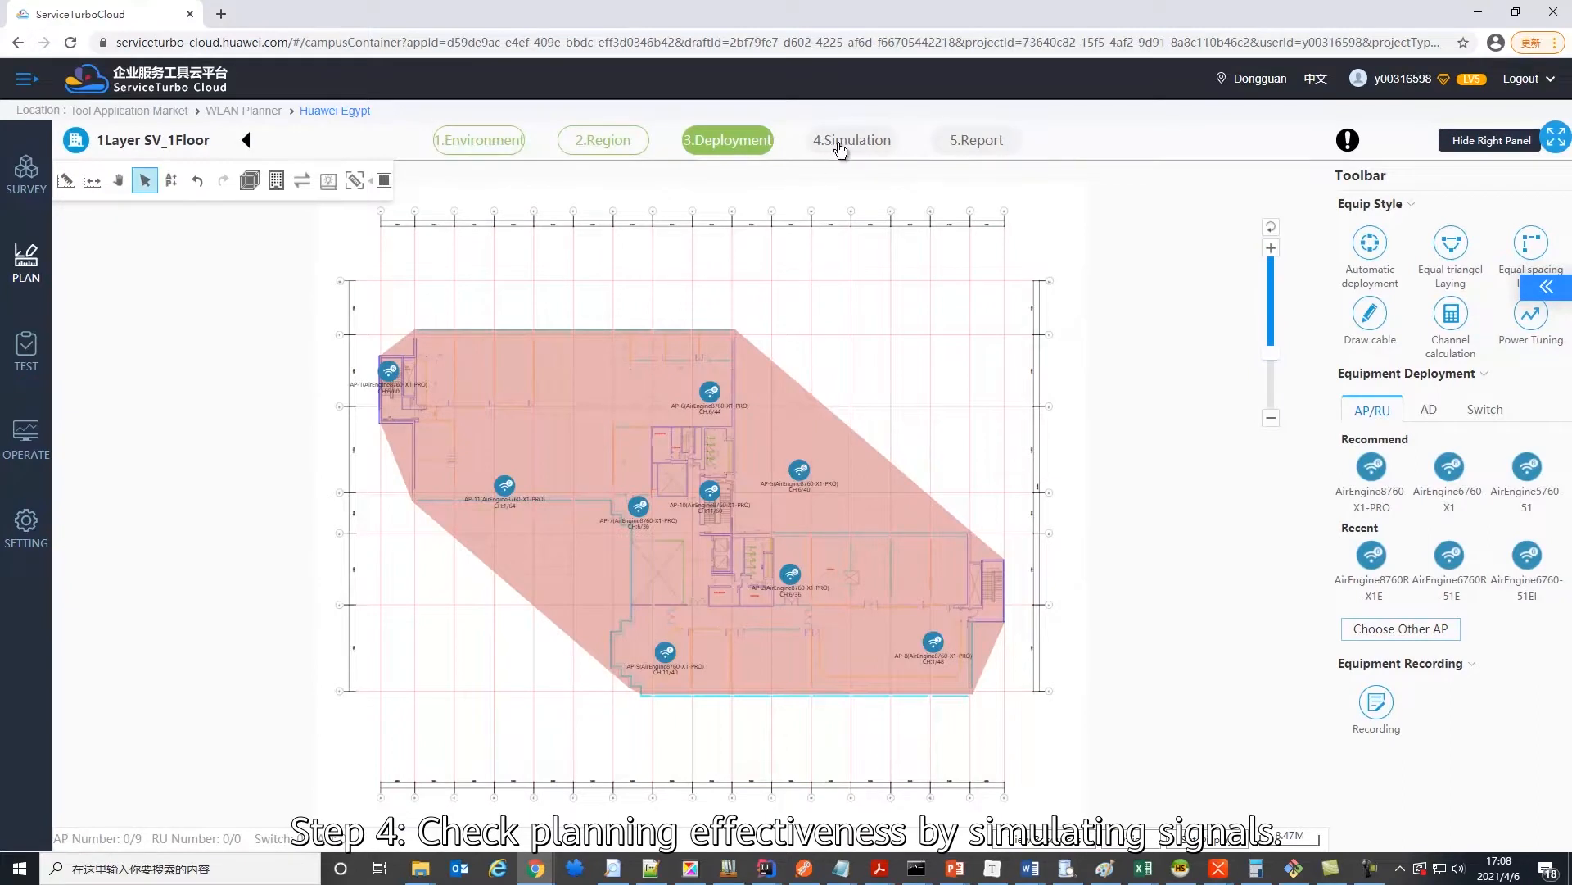
Step: Run the signal simulation and review the recorded 3D roaming handovers between APs
{"action": "left_click", "coordinate": [853, 140]}
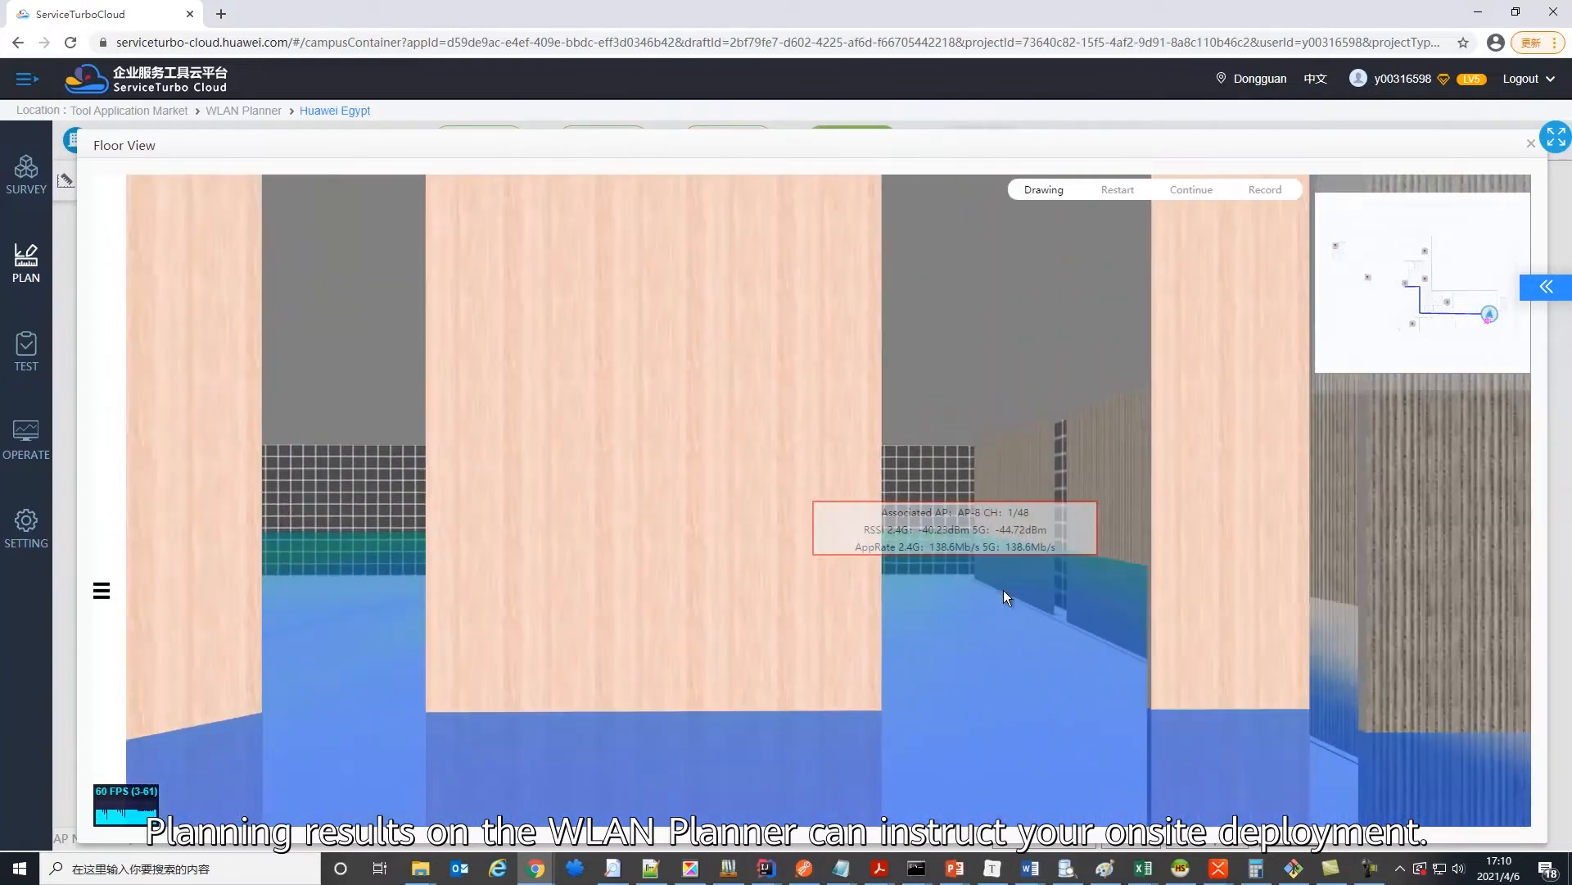
{"action": "left_click", "coordinate": [1264, 189]}
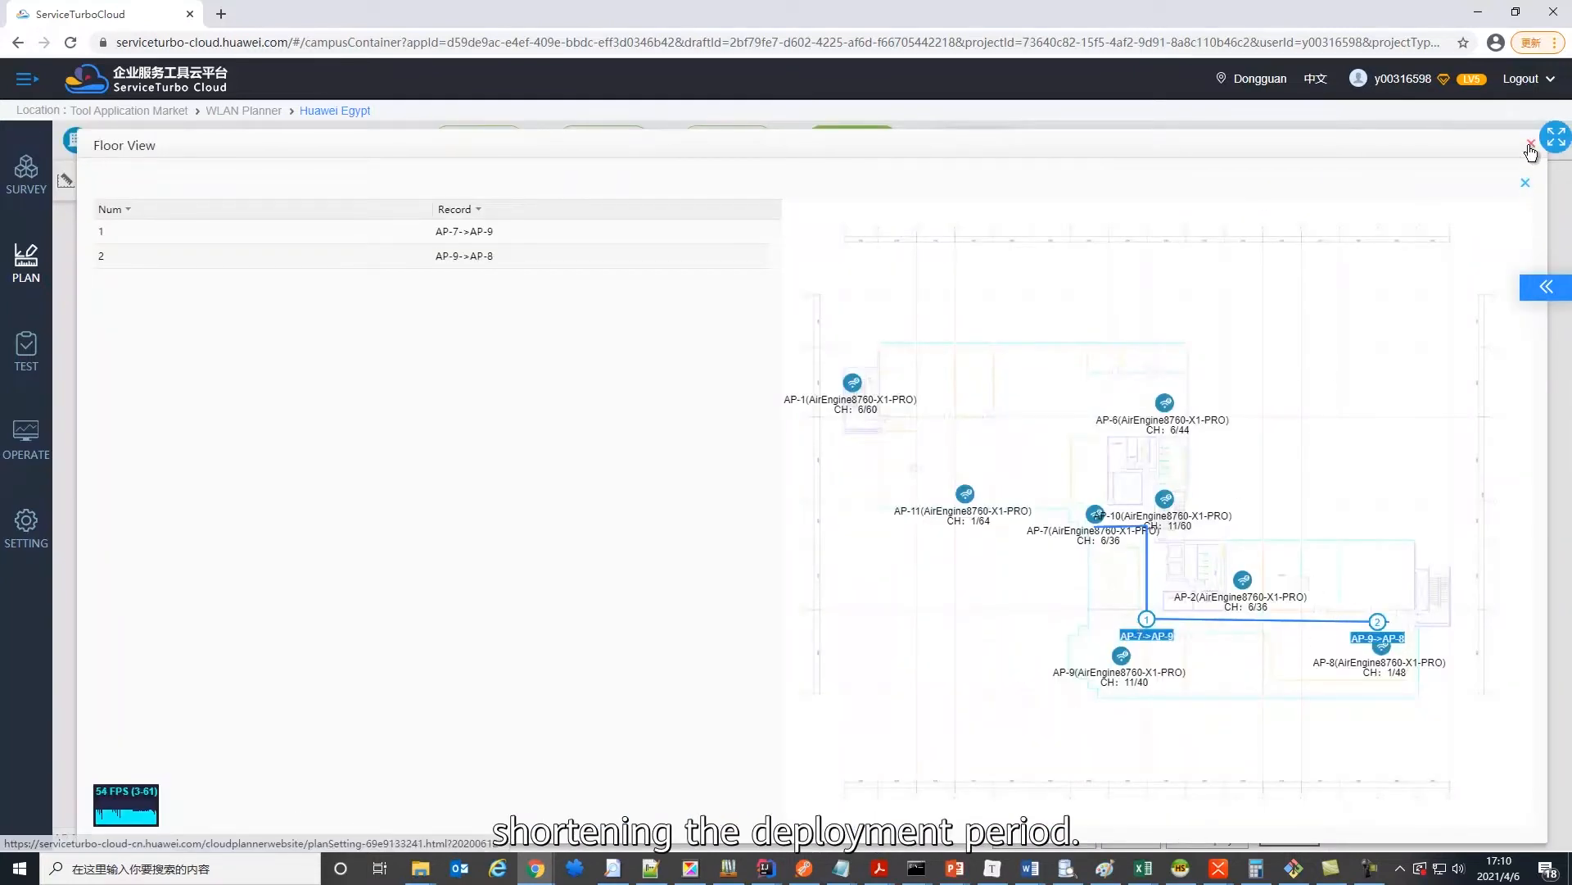
{"action": "left_click", "coordinate": [1530, 140]}
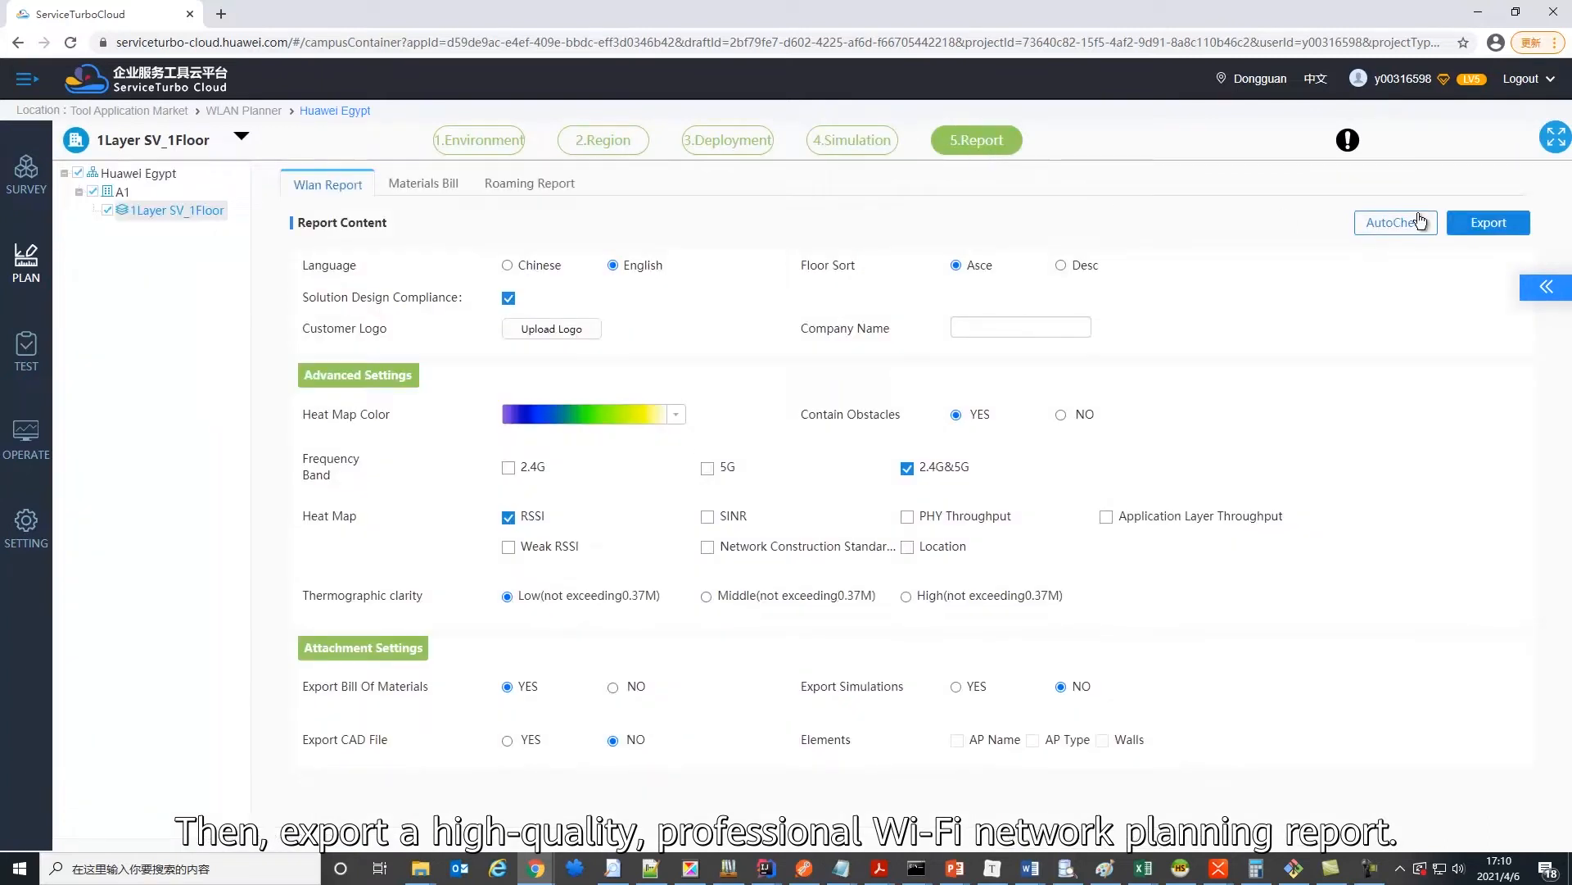
Step: Export the report and open WlanReport.docx in Word at the AirEngine8760-X1-PRO section
{"action": "left_click", "coordinate": [1488, 222]}
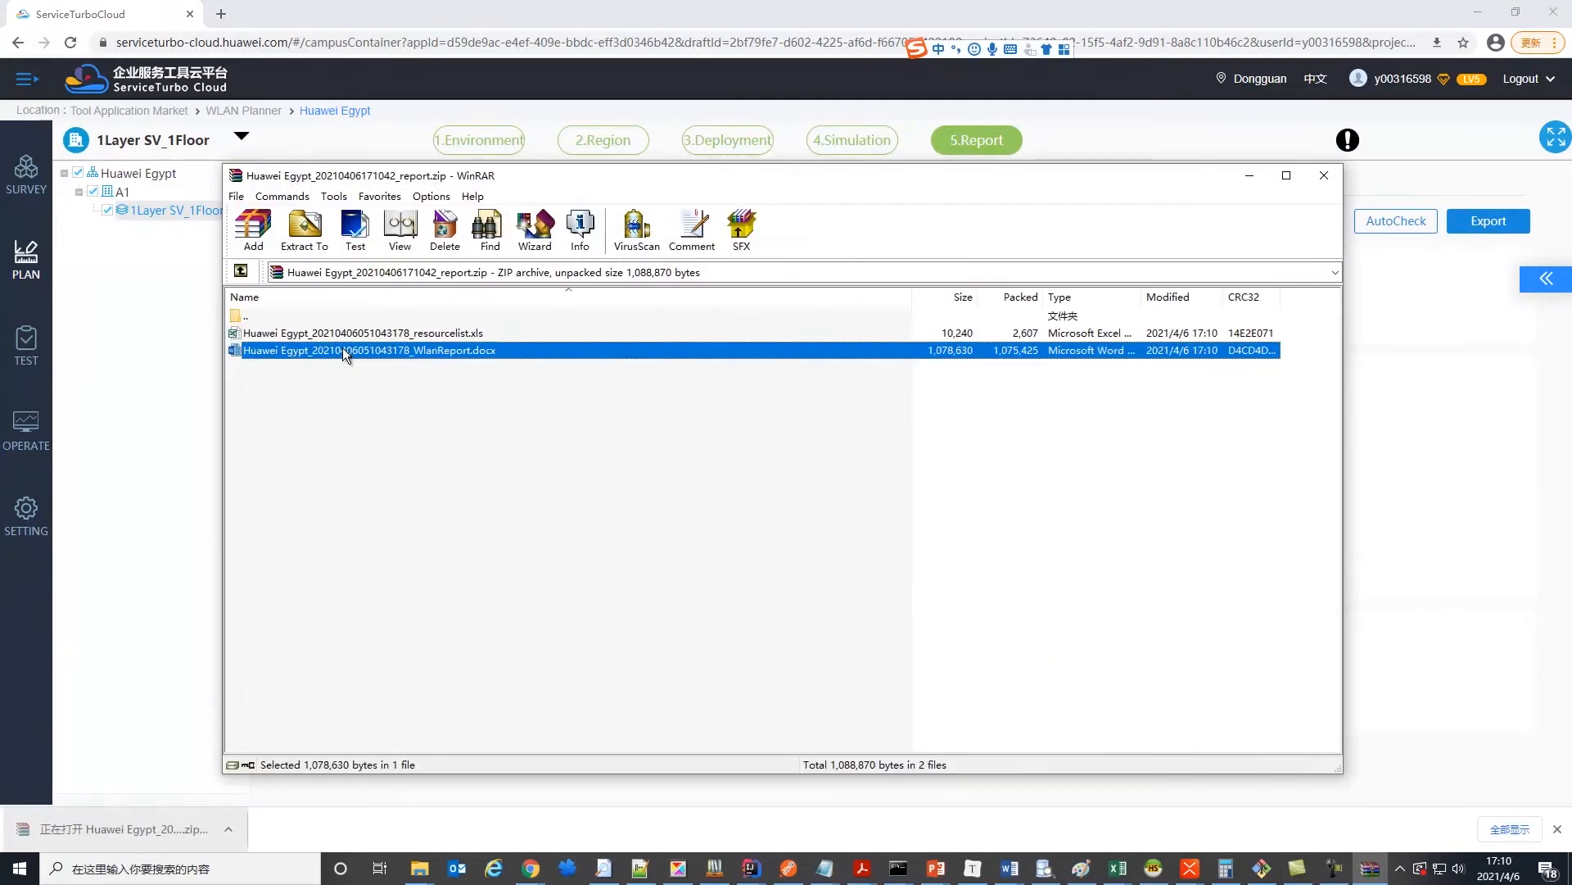
{"action": "double_click", "coordinate": [348, 351]}
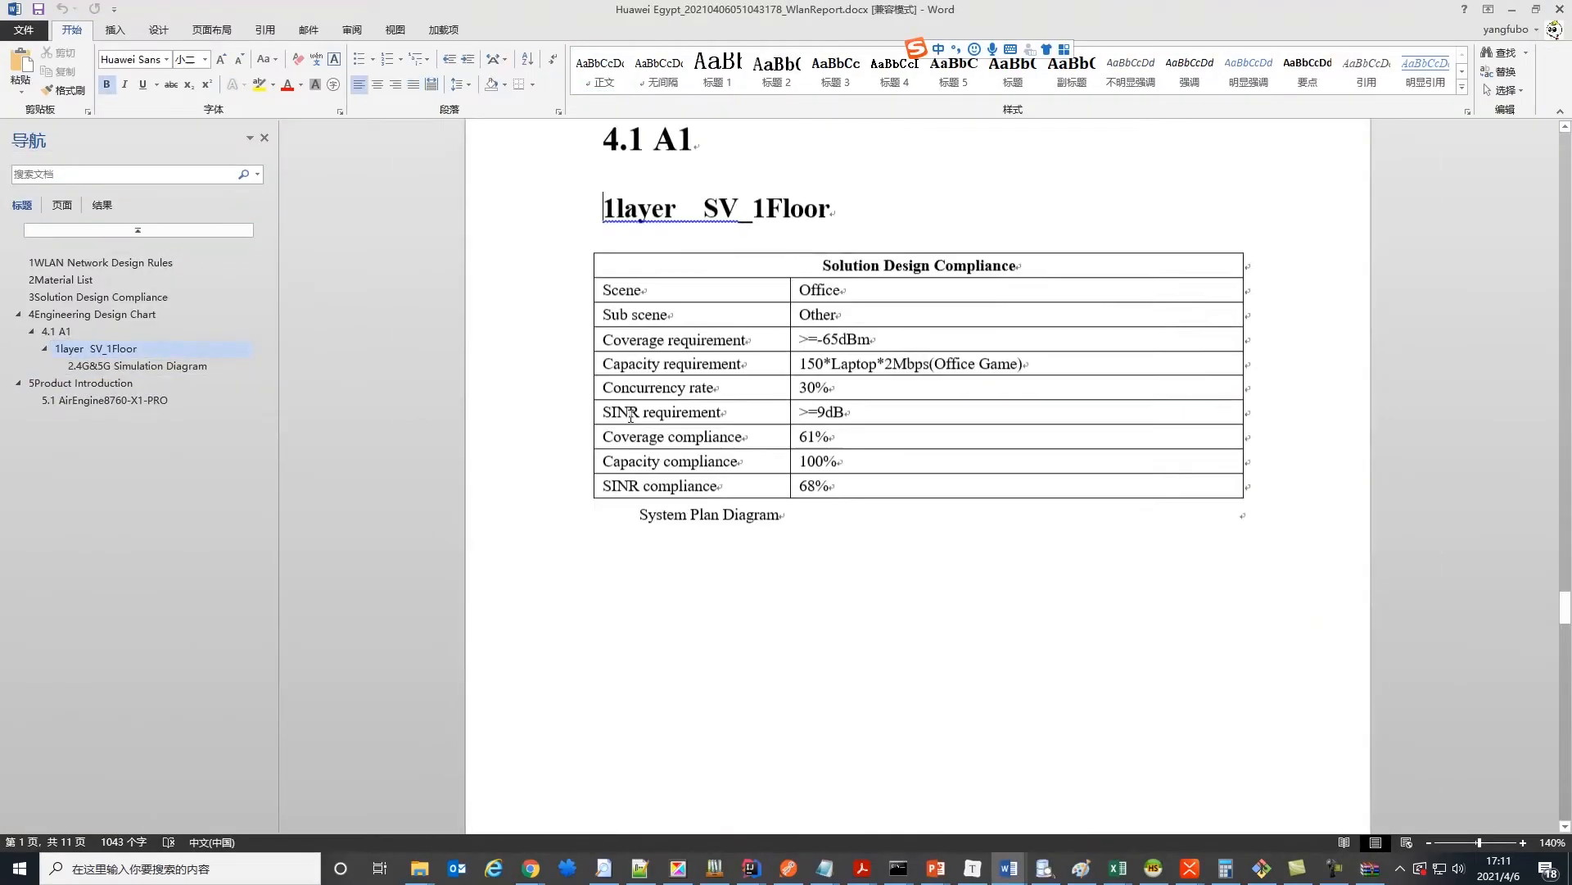
{"action": "left_click", "coordinate": [104, 399]}
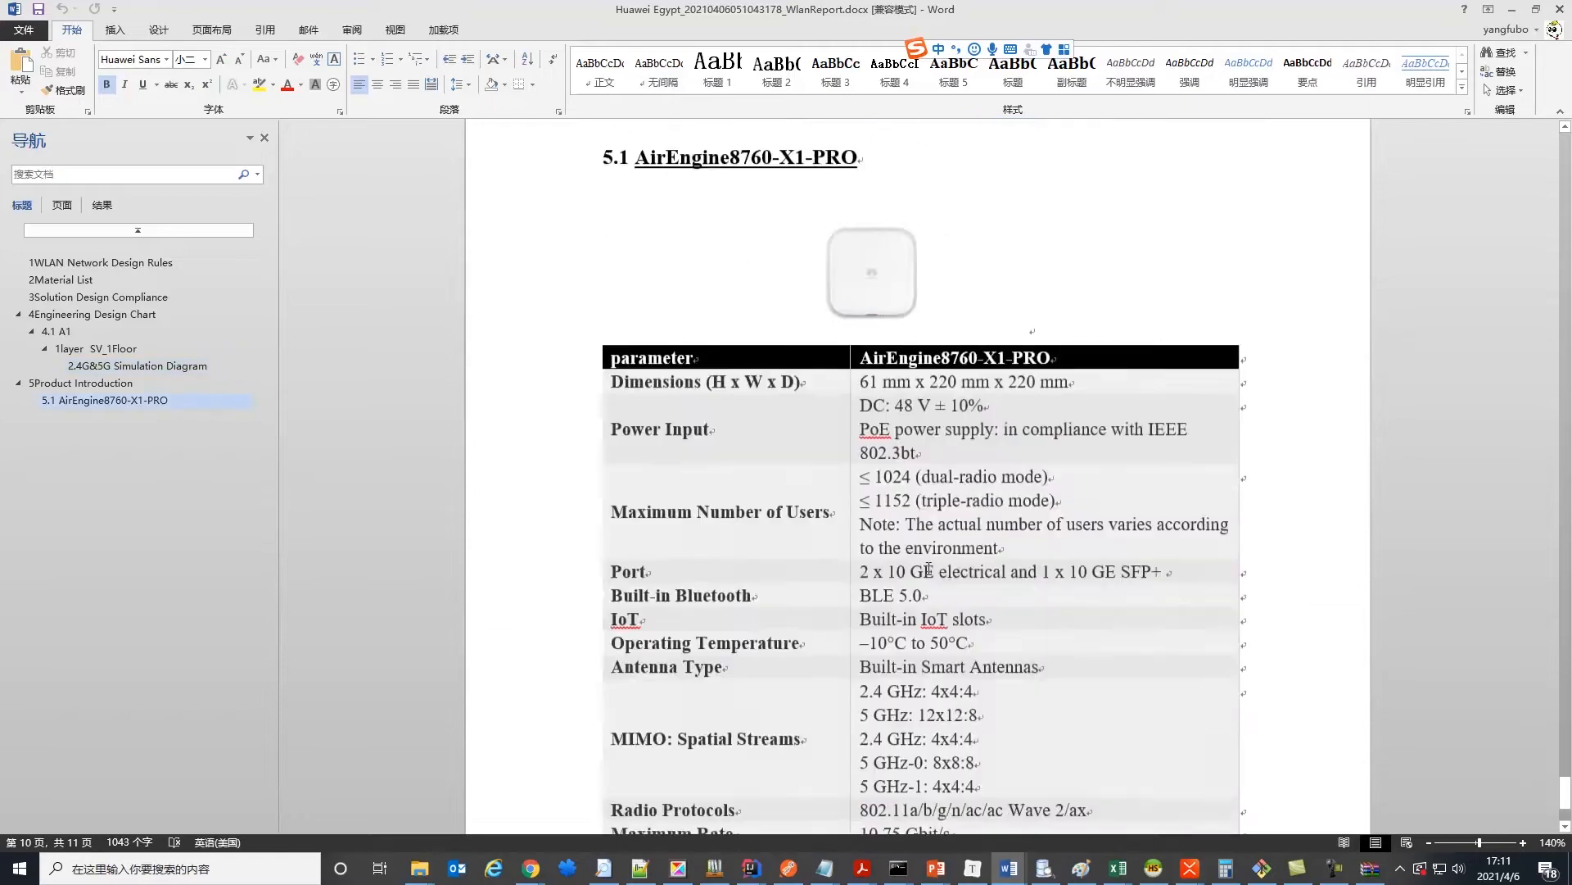